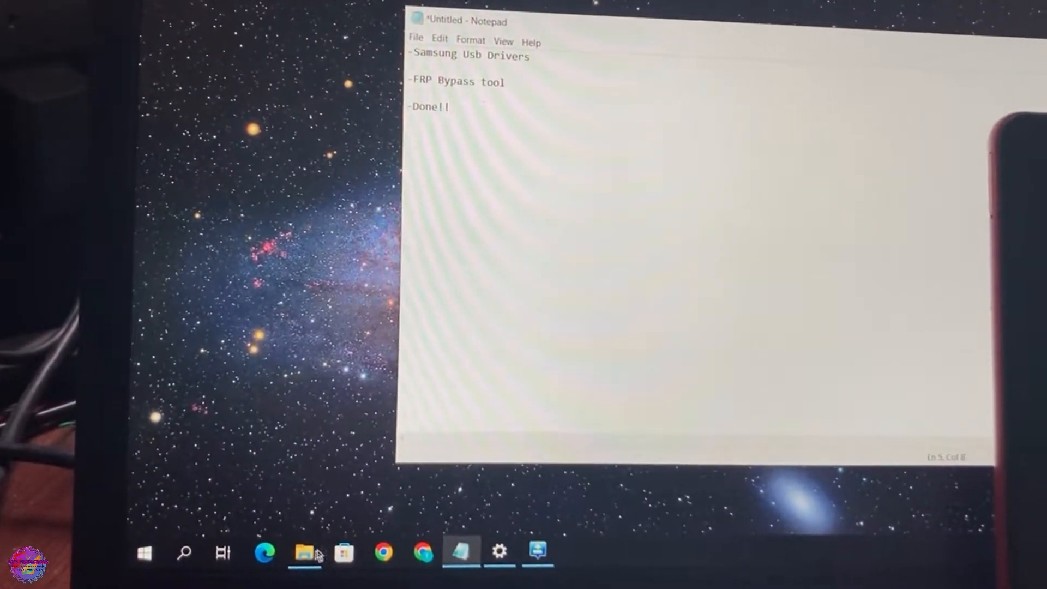
- Open File Explorer and navigate to Downloads > GSMEGE - KILL FRP V2
left_click(304, 552)
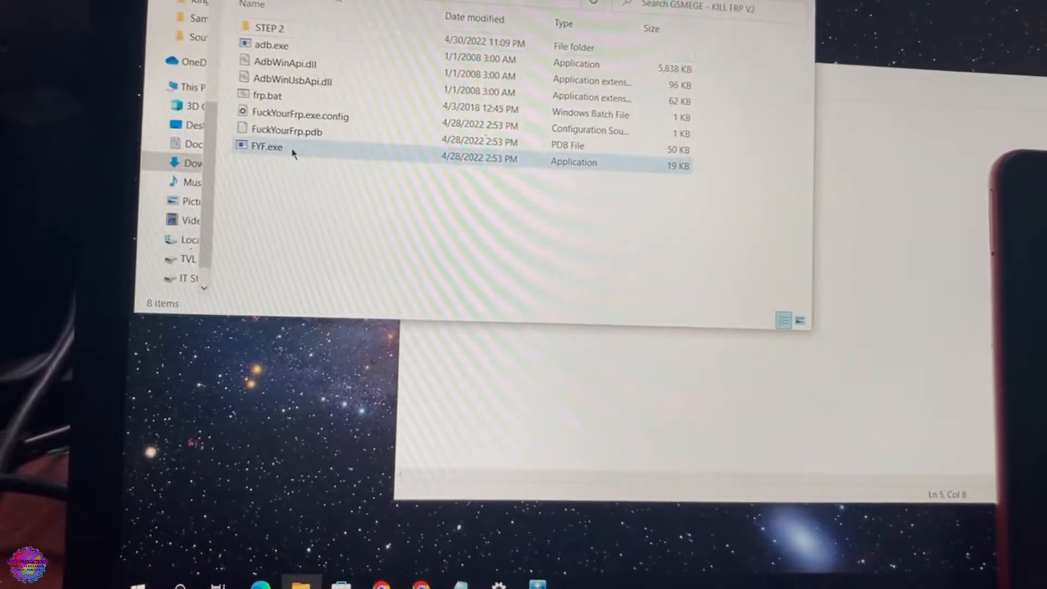
left_click(267, 146)
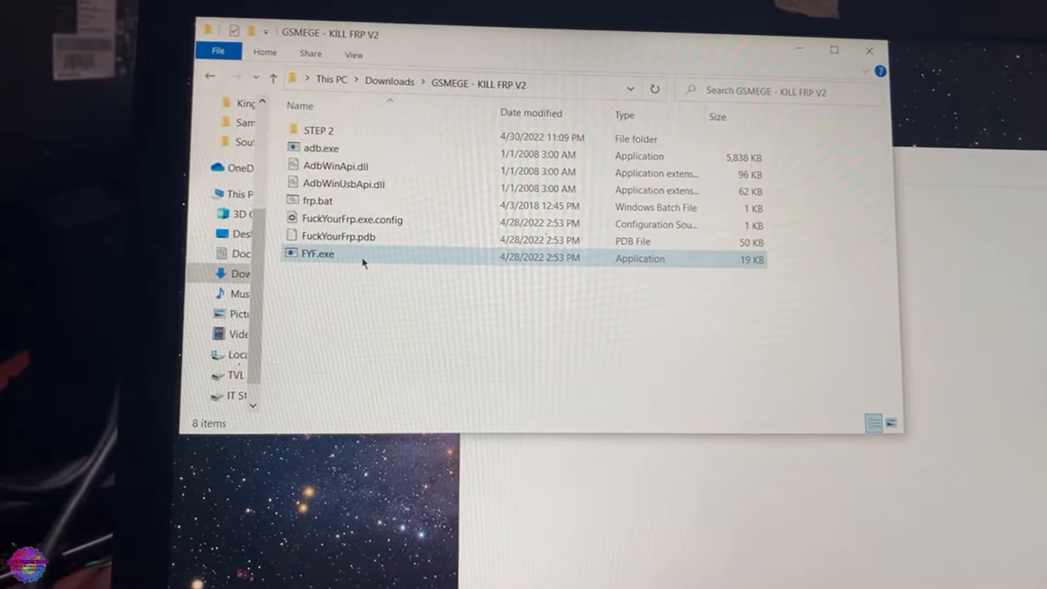
- Select FYF.exe and launch the FYF tool
left_click(318, 254)
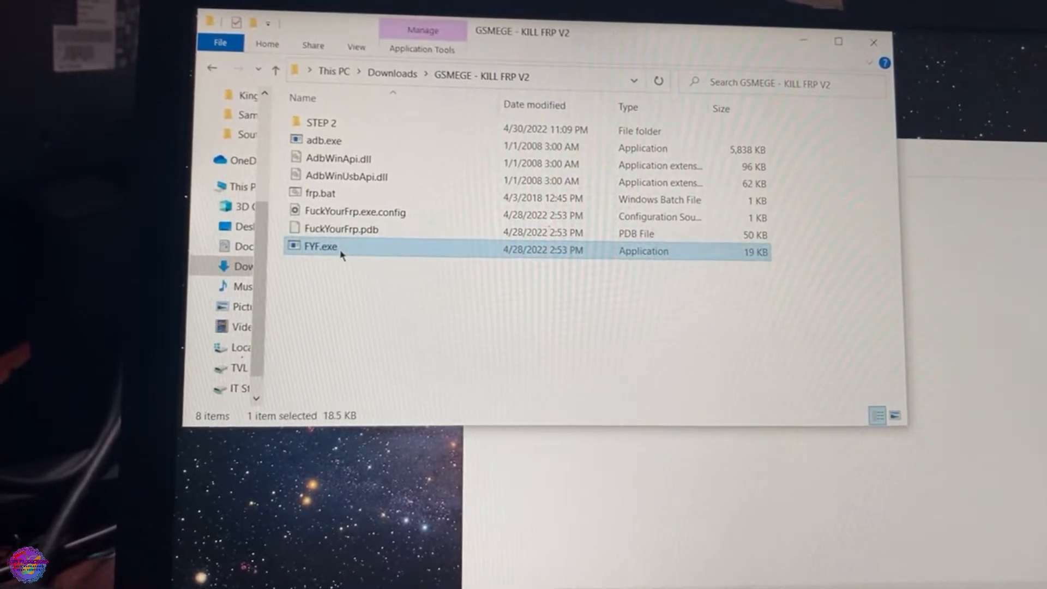
double_click(320, 246)
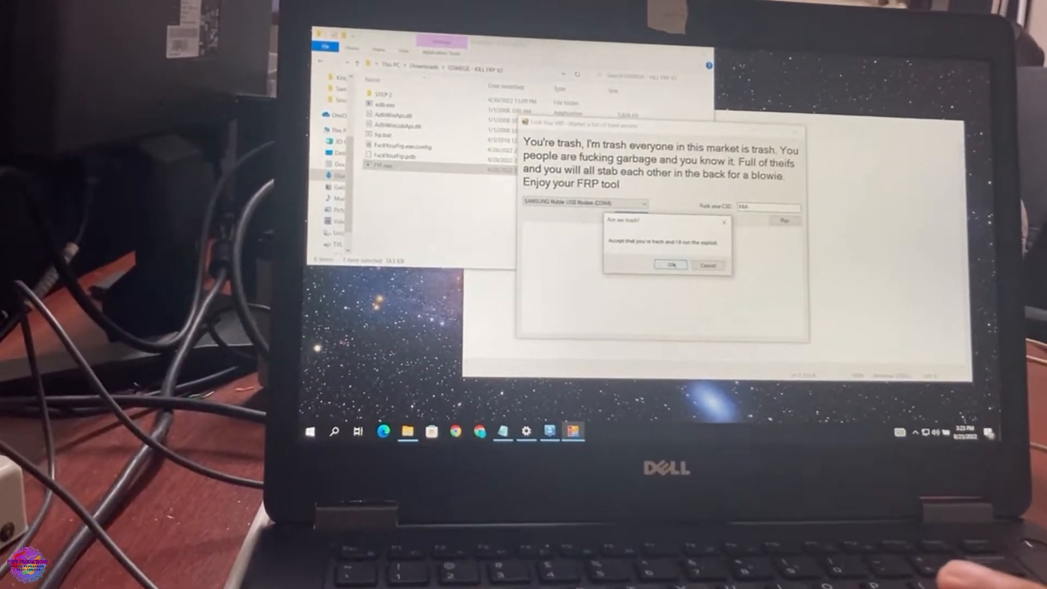
- Accept the confirmation prompt so the FYF exploit starts
left_click(671, 265)
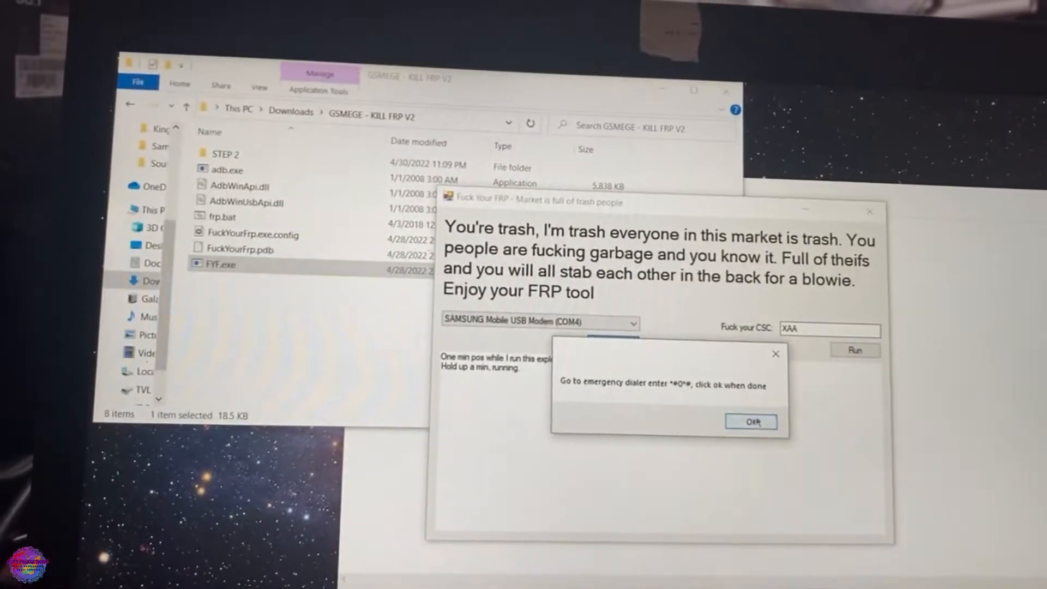
- Confirm that *#0*# was dialed on the phone
left_click(750, 422)
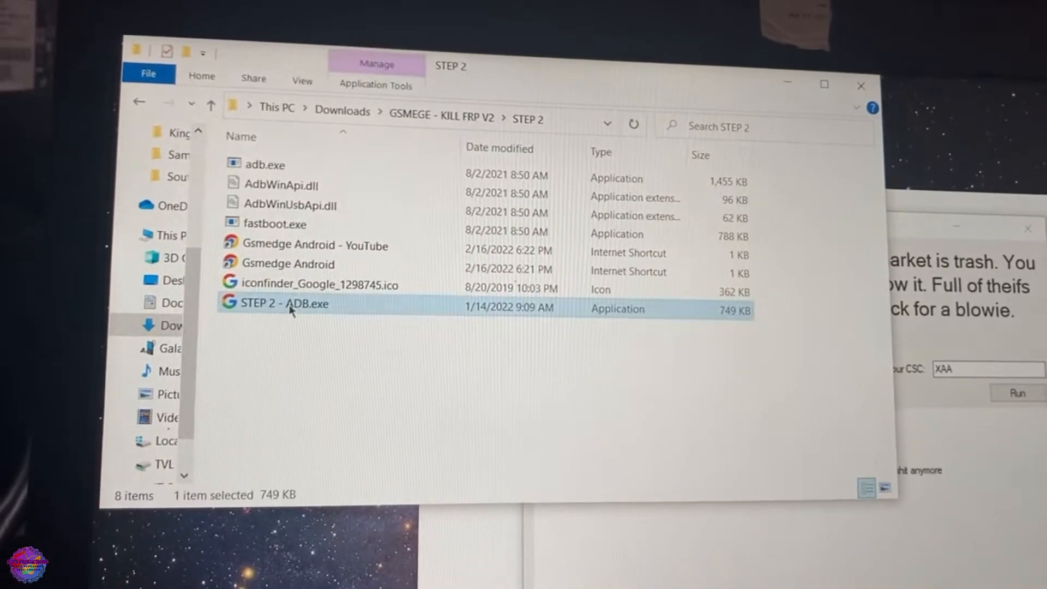
- Run STEP 2 - ADB.exe as administrator
double_click(283, 303)
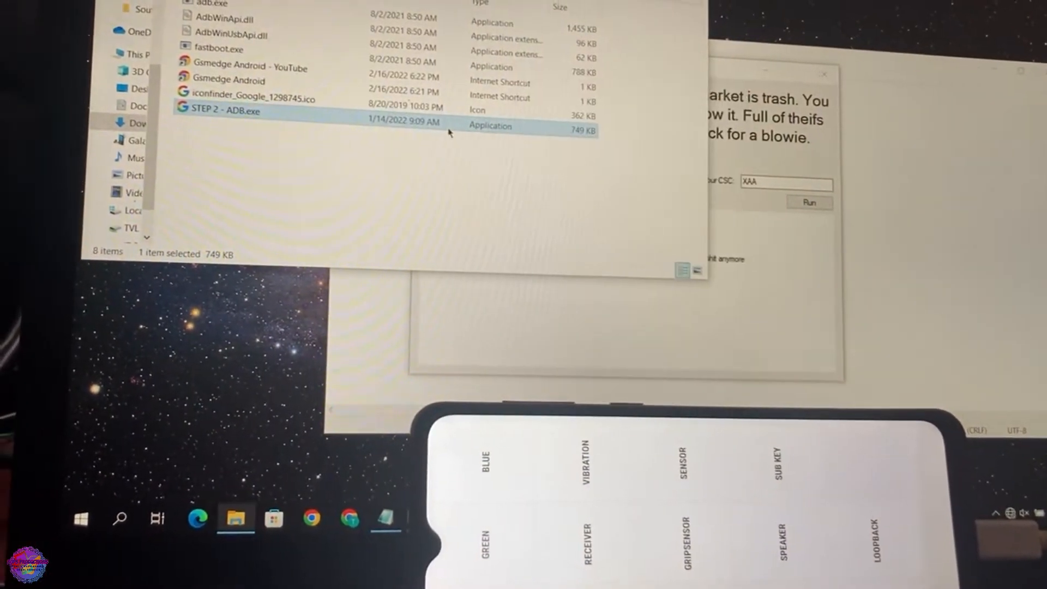
right_click(234, 128)
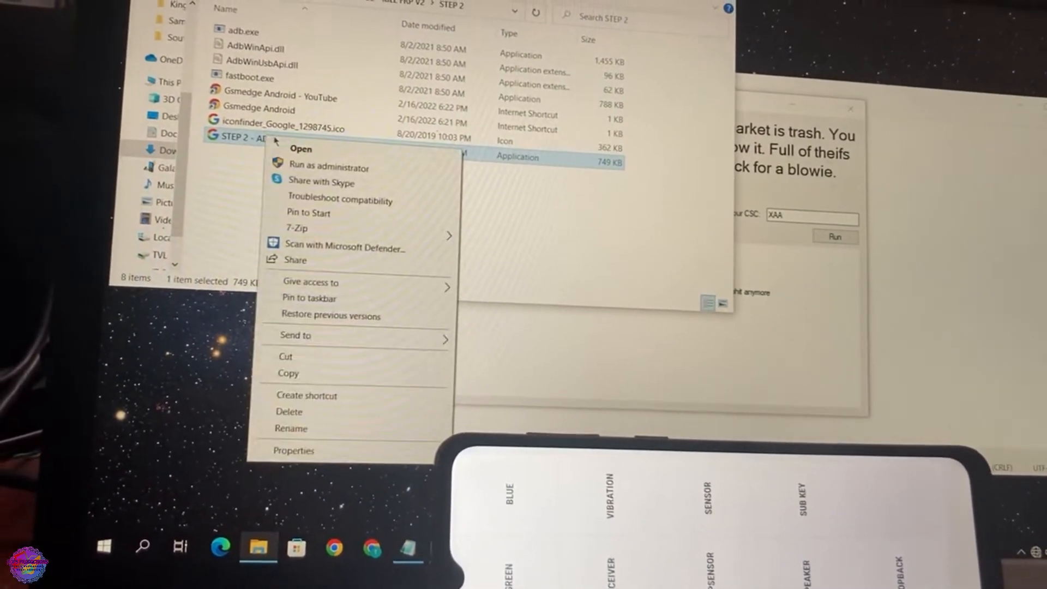
left_click(329, 167)
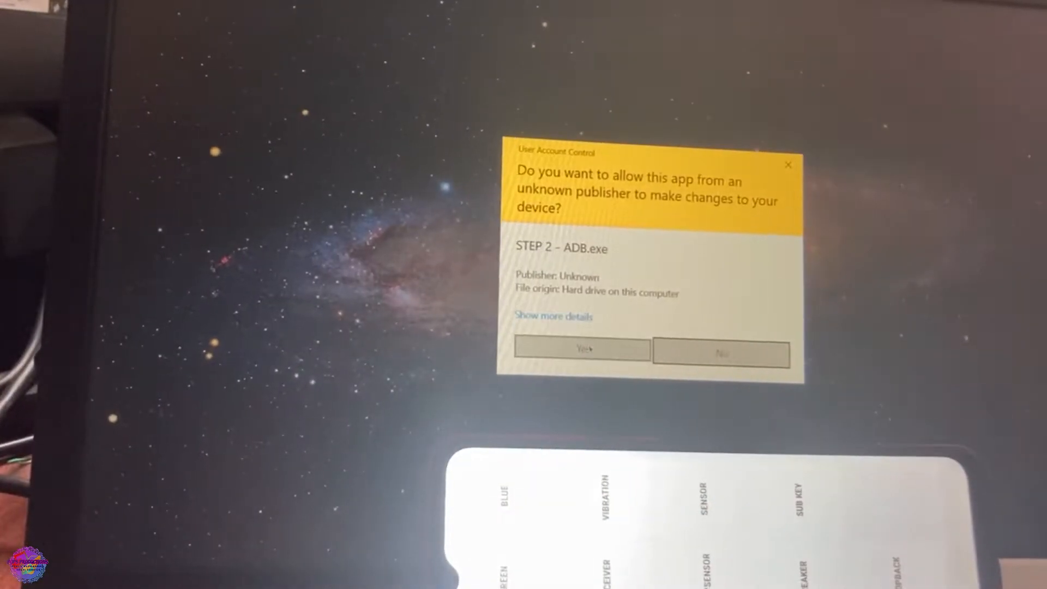
- Approve the User Account Control prompt and start Remove FRP Lock
left_click(581, 348)
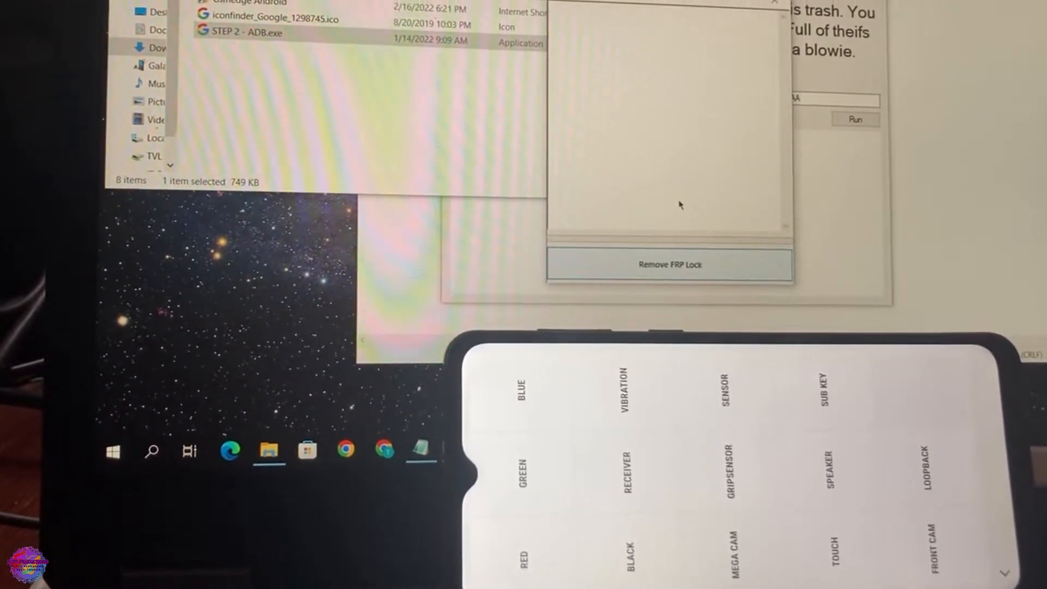
left_click(668, 265)
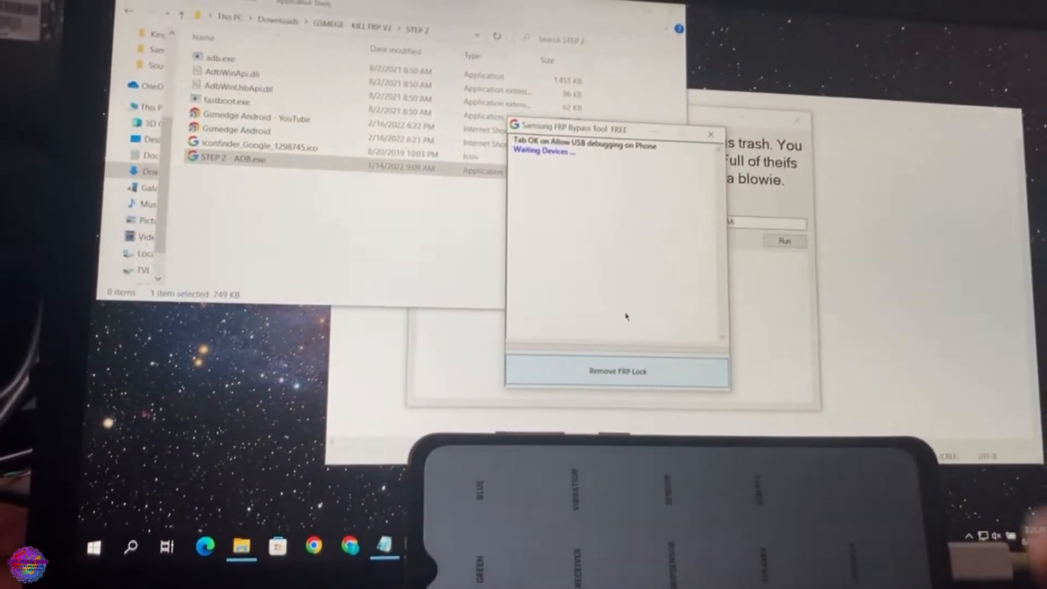